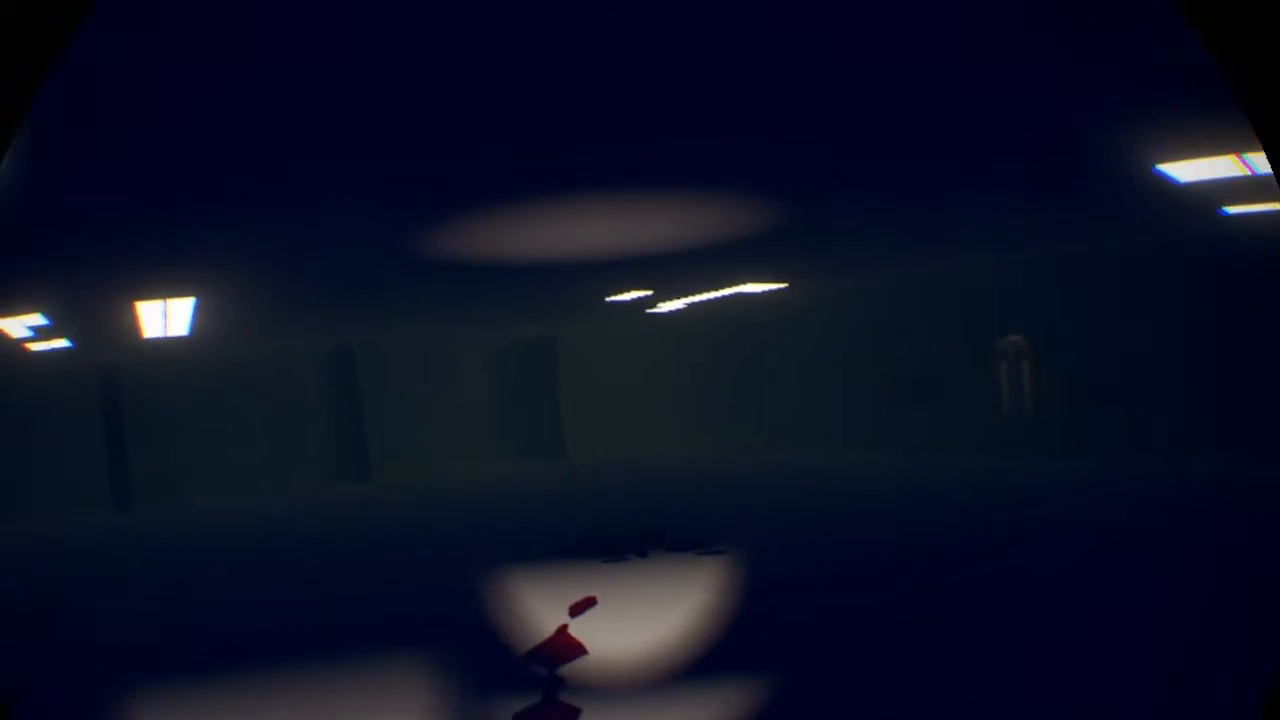
mouse_move(640, 360)
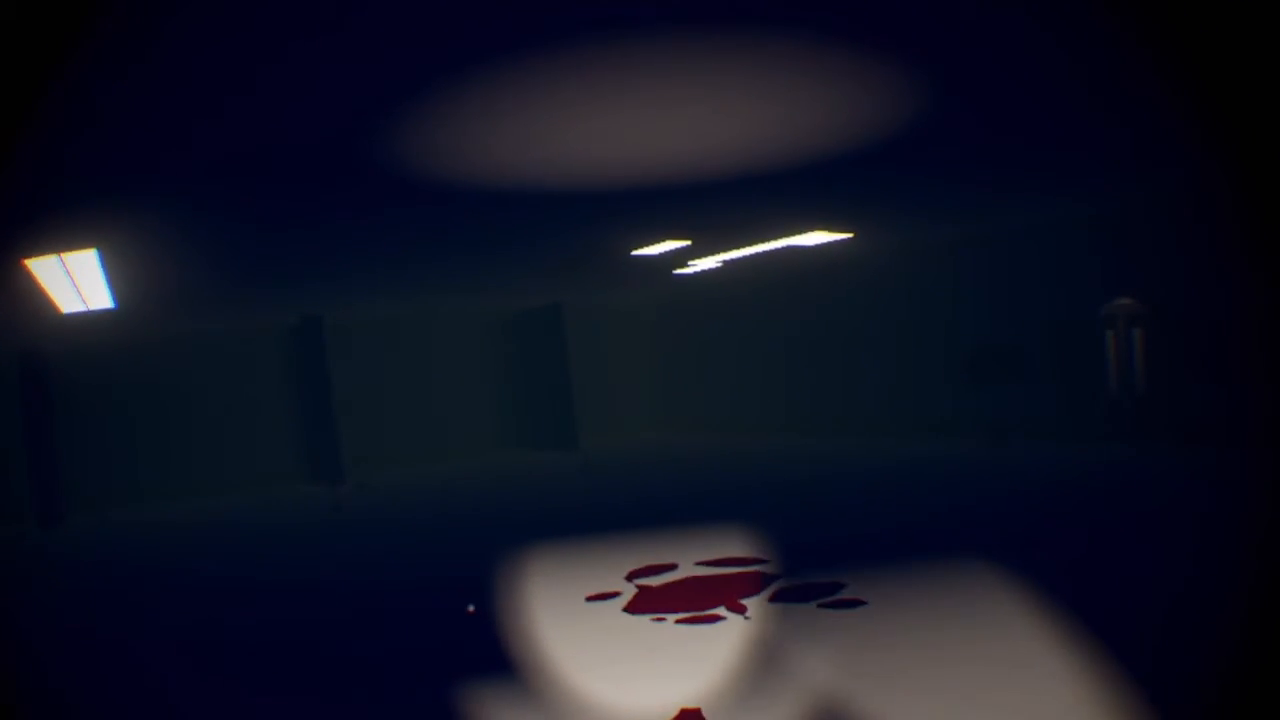